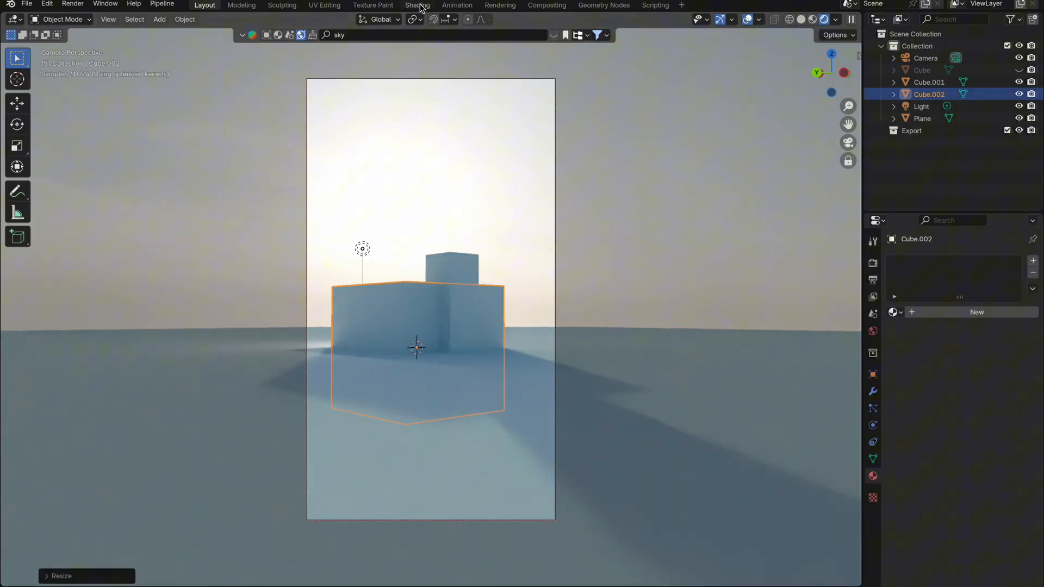
# Replace the cube's material shader with a Principled Volume node feeding the volume output
pyautogui.click(416, 5)
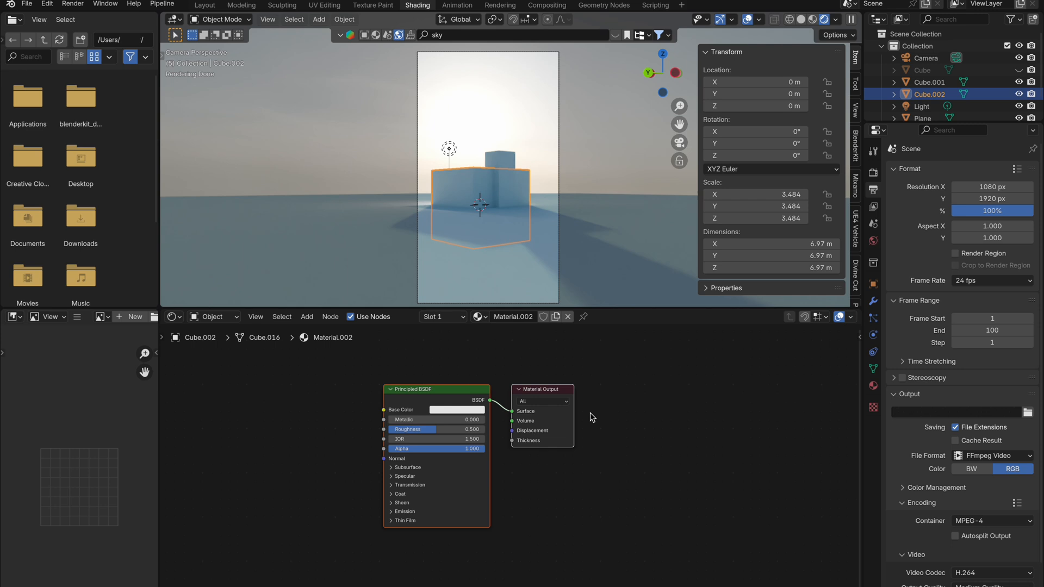
pyautogui.write('princi')
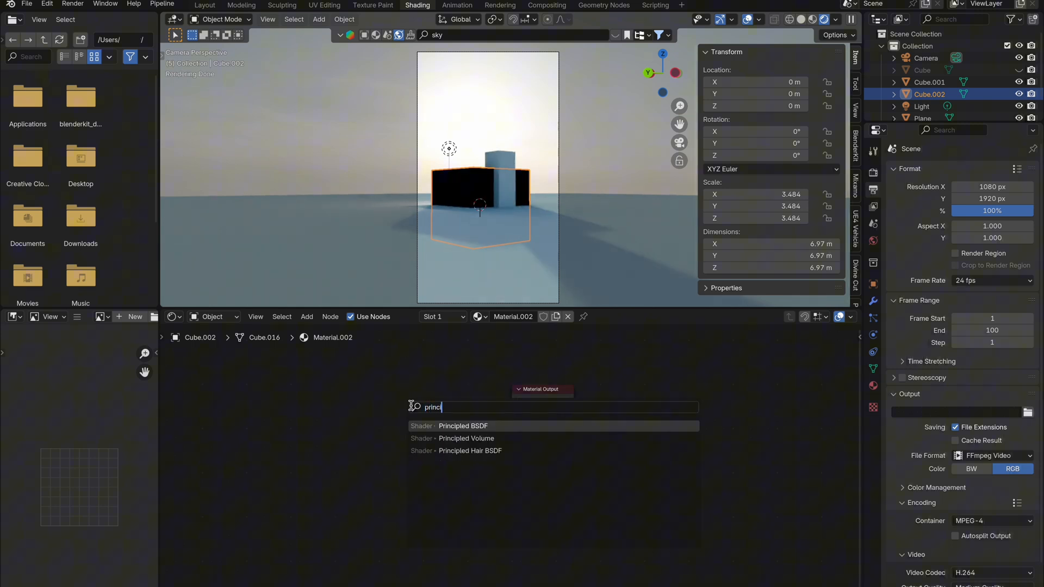
pyautogui.click(466, 438)
pyautogui.write('math mul')
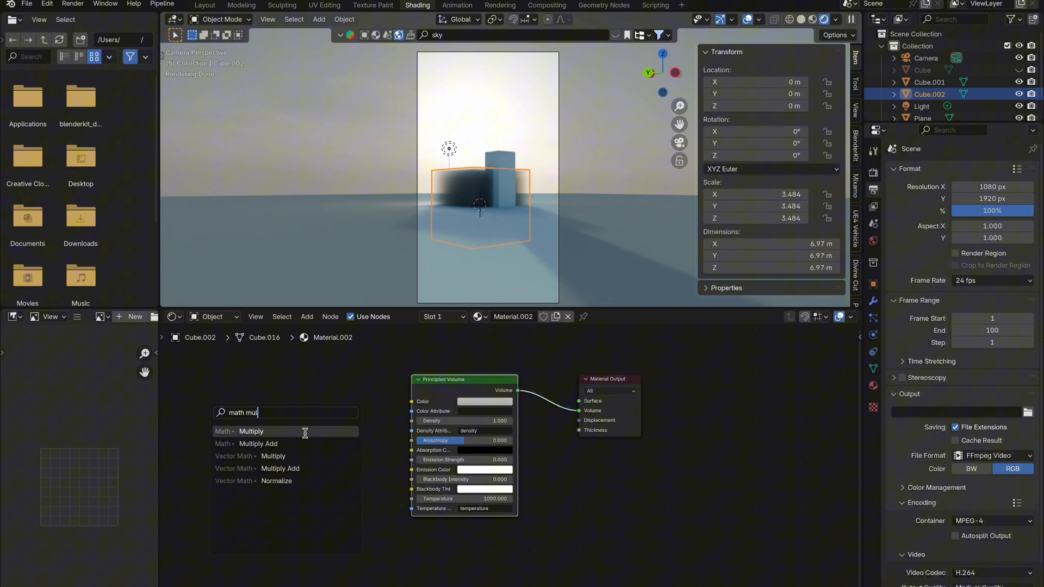
# Feed density through a 7.5 Multiply of a noise-distorted quadratic-sphere gradient and enlarge the cube
pyautogui.click(251, 431)
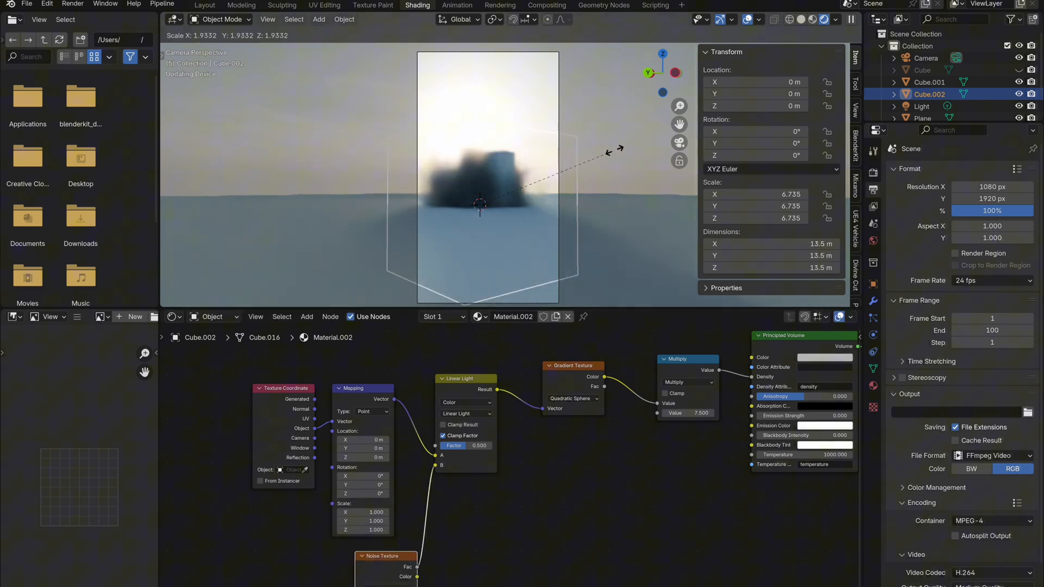
pyautogui.click(431, 484)
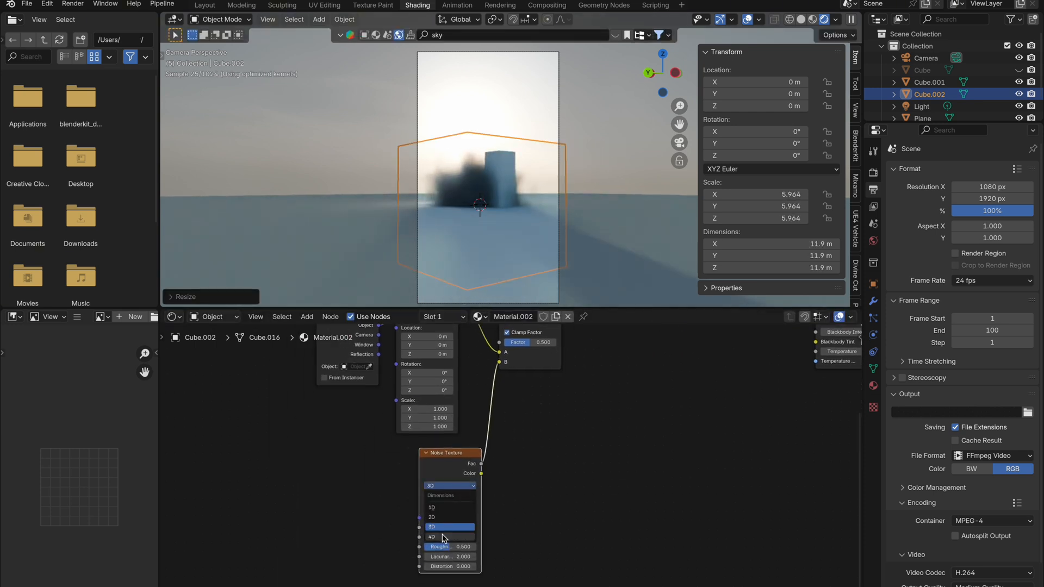
# Set the Noise Texture to 4D and drive its W value with #frame/500
pyautogui.click(431, 537)
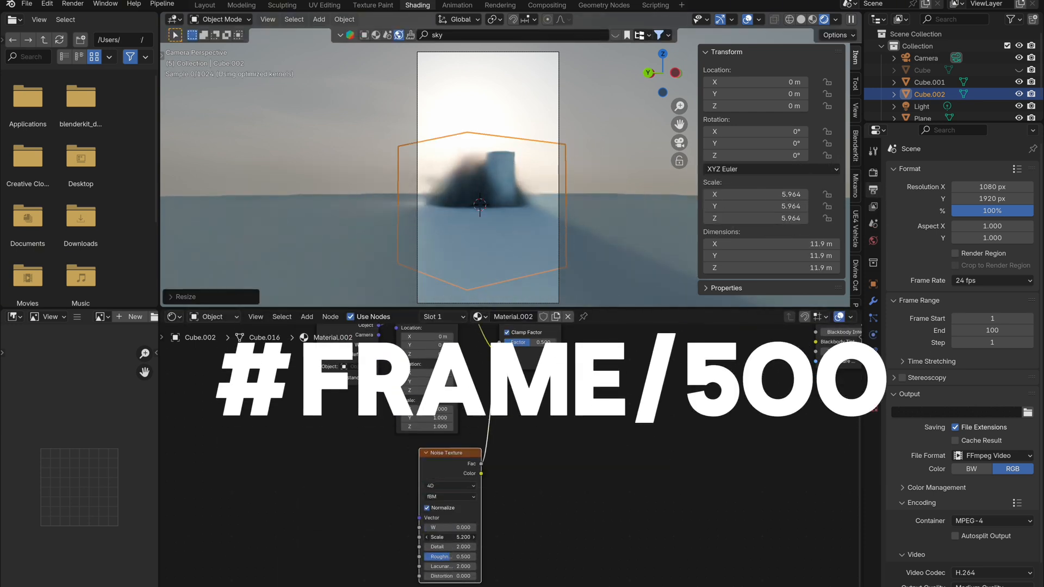
pyautogui.click(448, 527)
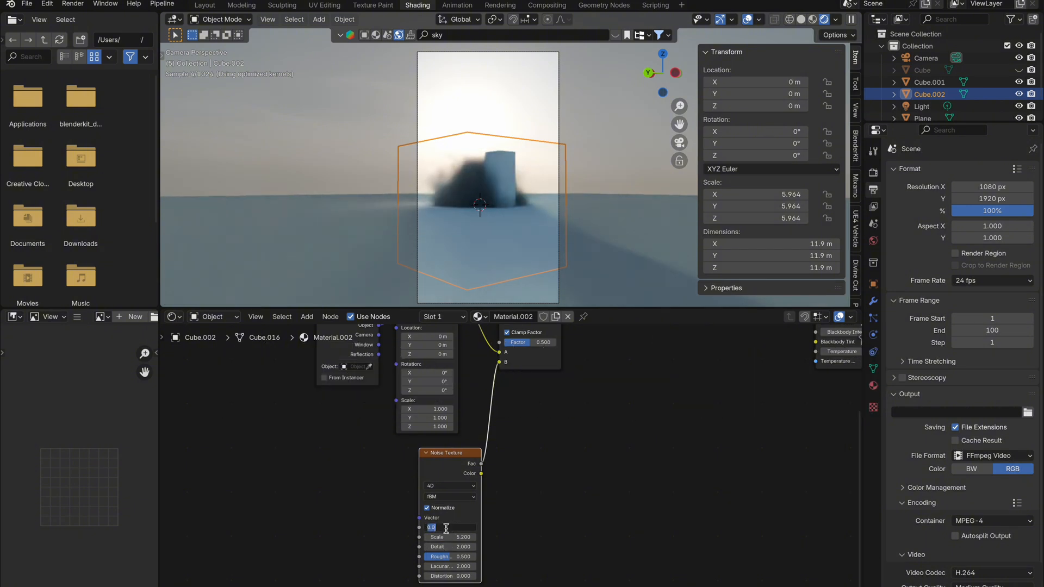
pyautogui.click(645, 352)
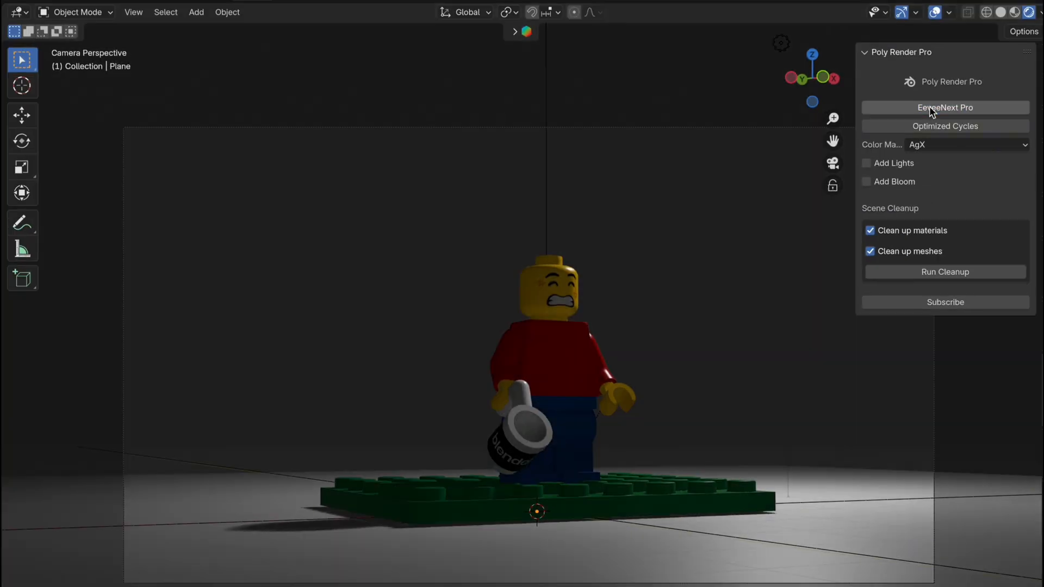
# Apply EeveeNext Pro with Khronos colour management and added lights, then Optimized Cycles
pyautogui.click(965, 145)
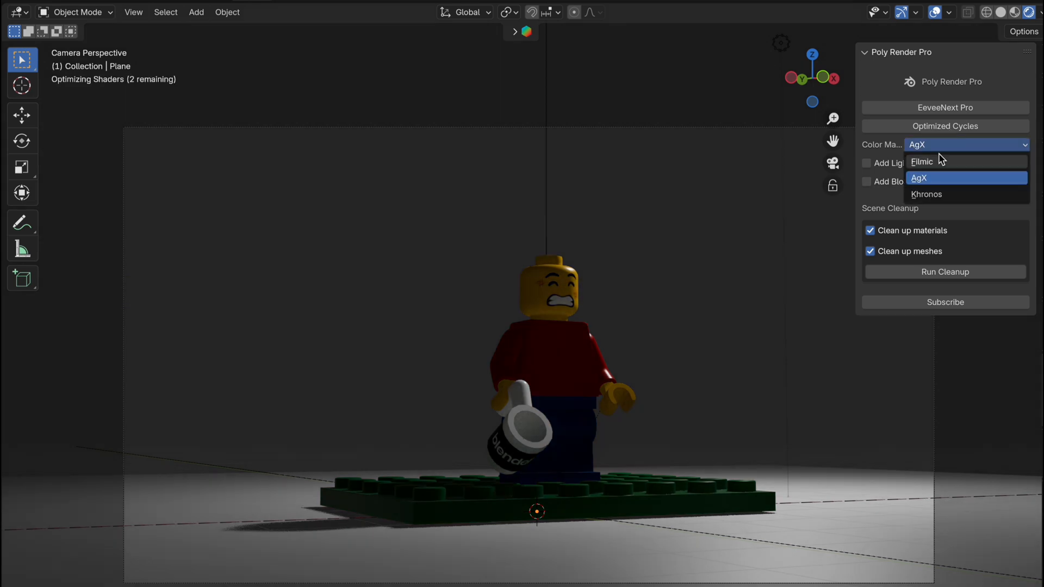
pyautogui.click(922, 161)
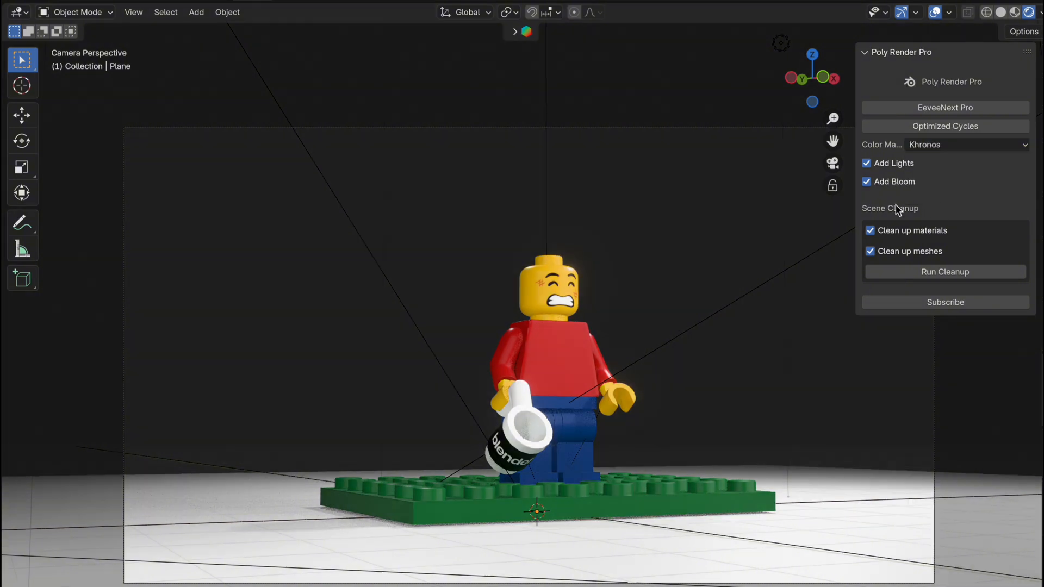
pyautogui.click(944, 126)
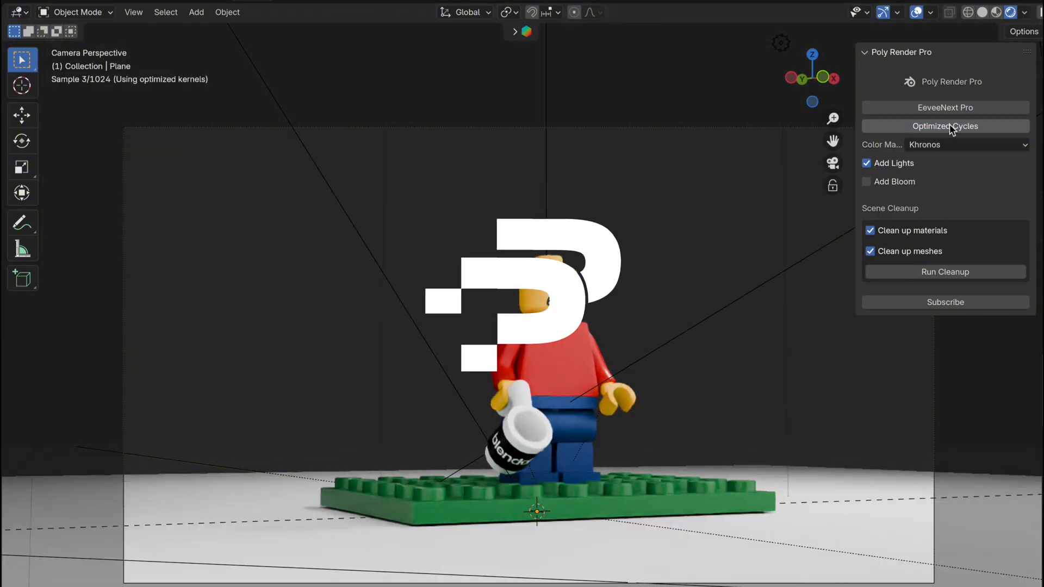